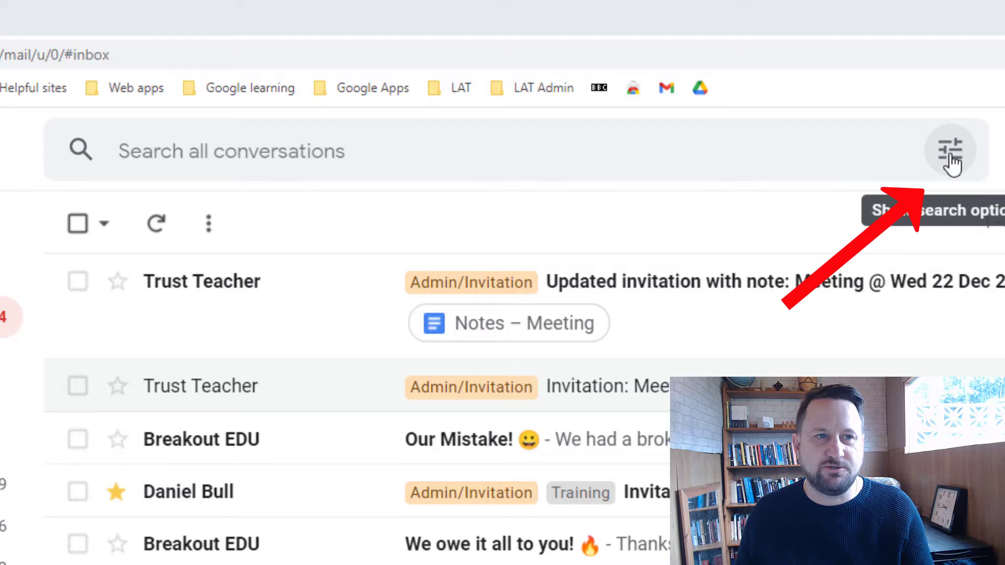
pyautogui.click(950, 151)
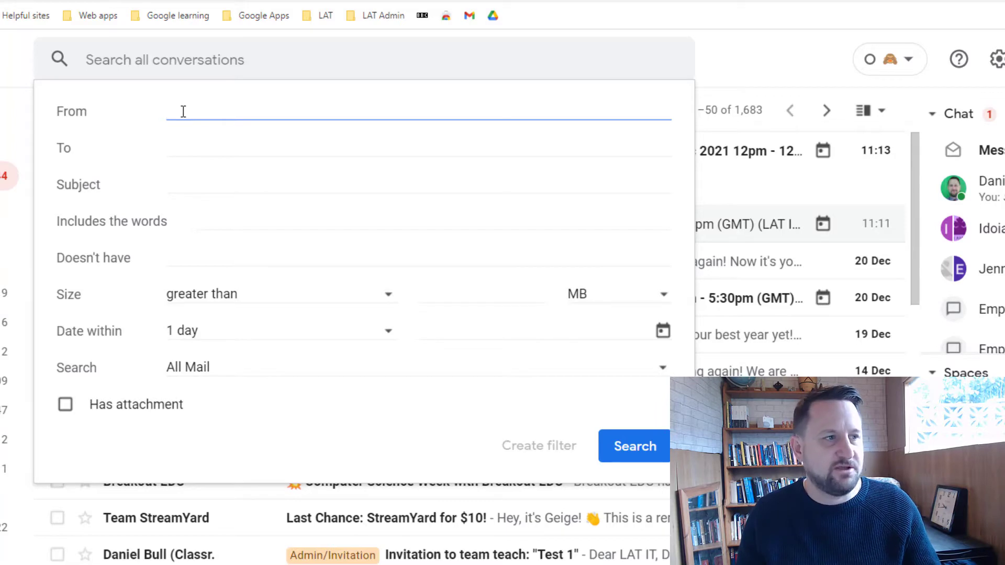
pyautogui.write('it')
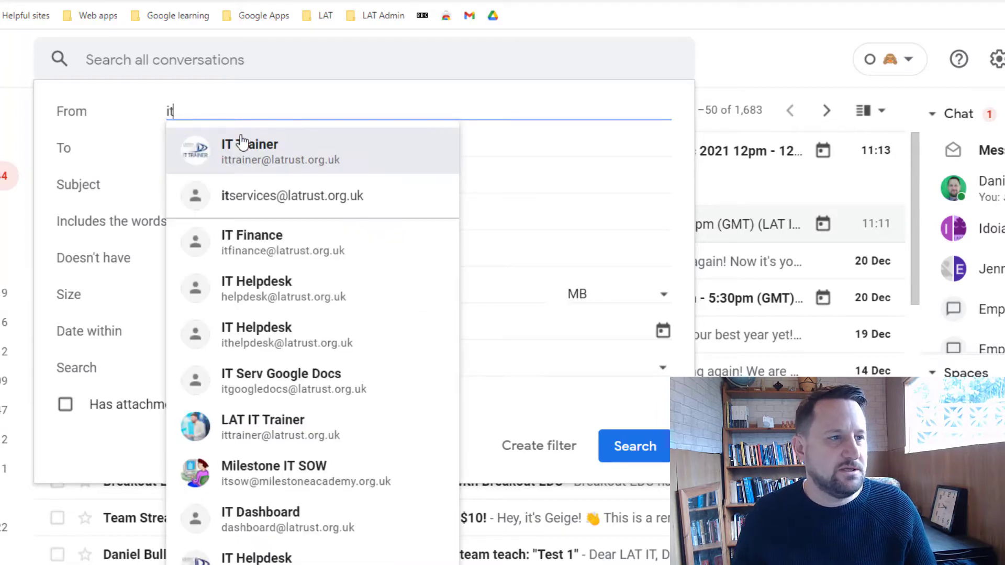
pyautogui.click(250, 152)
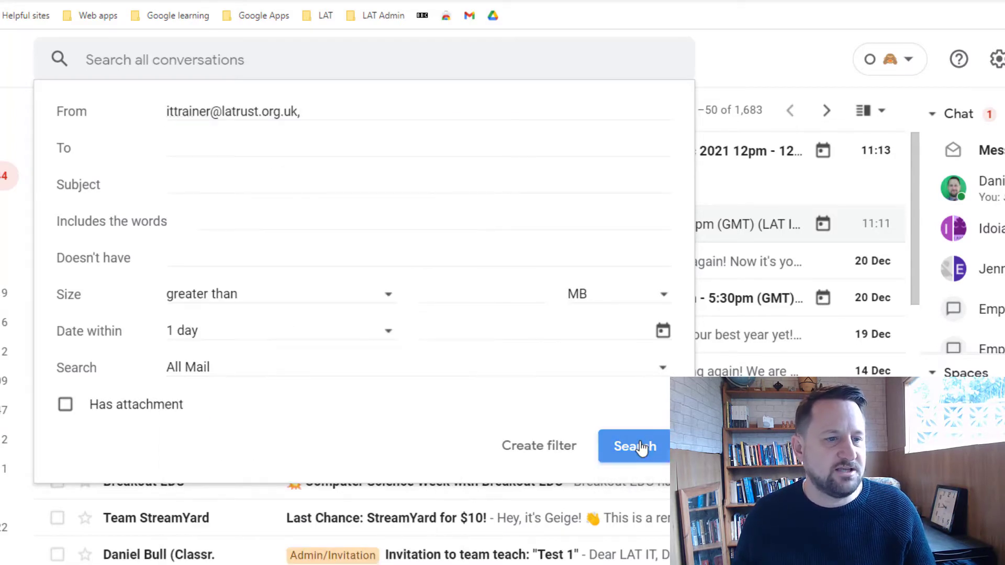
pyautogui.click(633, 446)
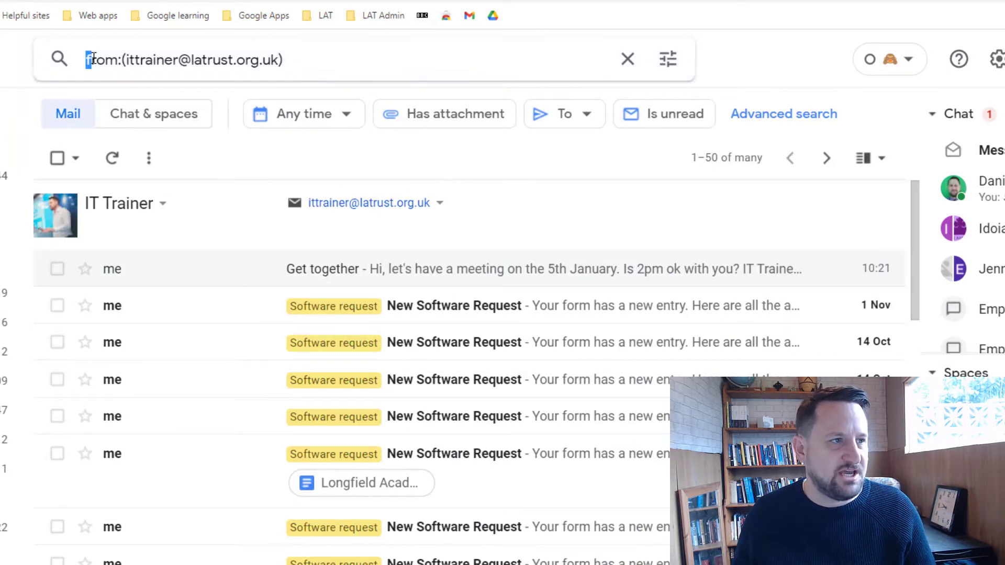
pyautogui.click(330, 58)
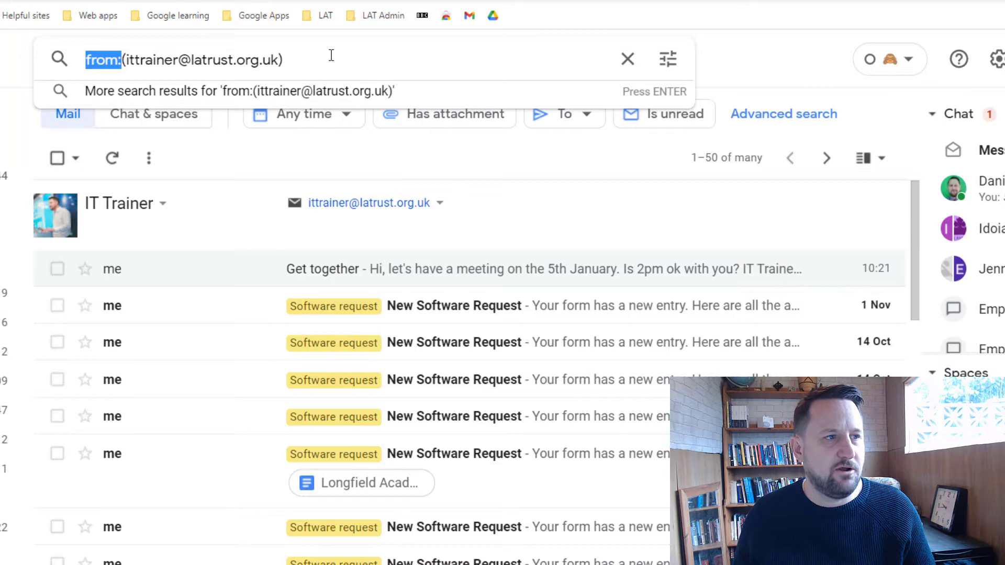
pyautogui.click(627, 59)
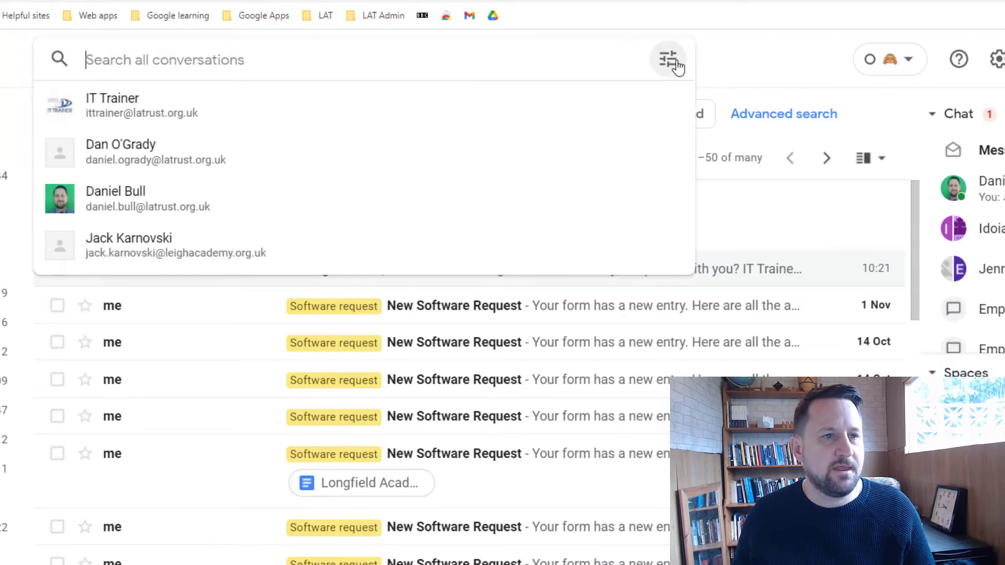
pyautogui.click(668, 58)
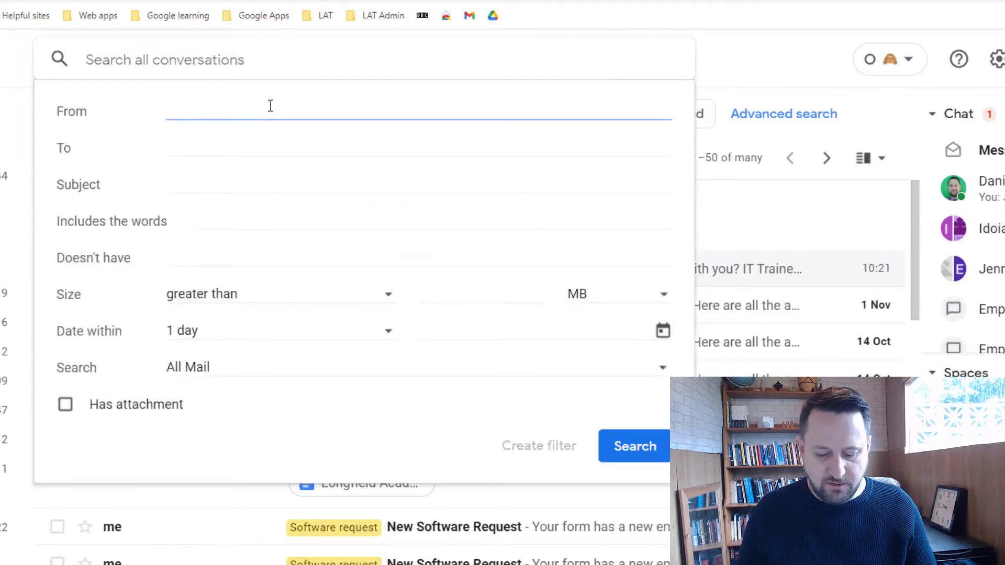
pyautogui.write('@latrust')
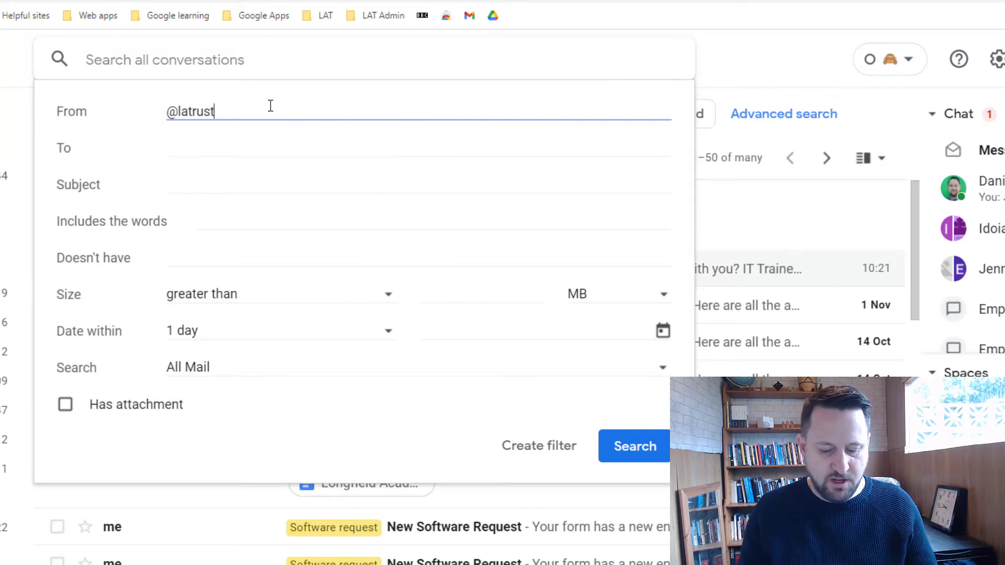
pyautogui.write('.org.uk')
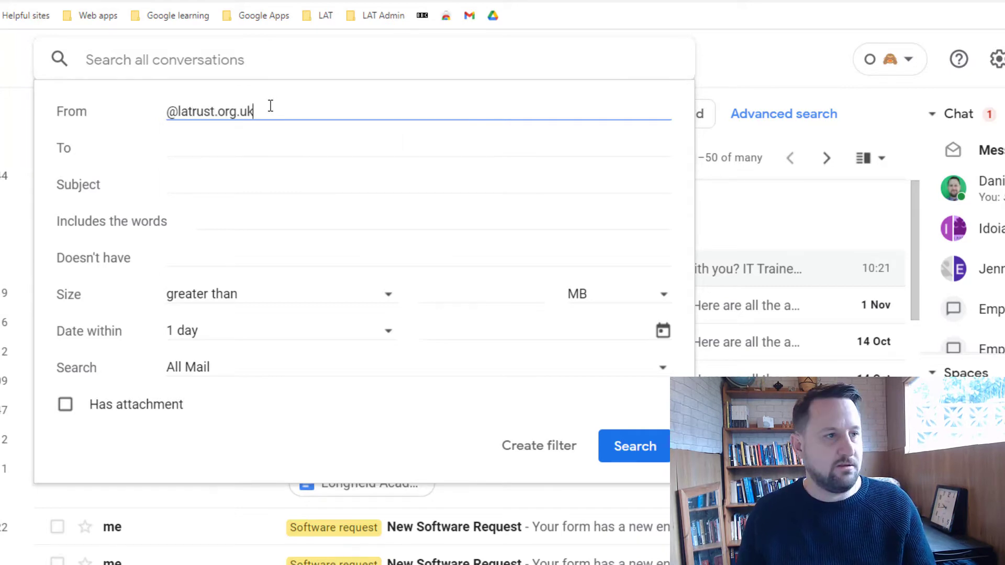
pyautogui.click(633, 446)
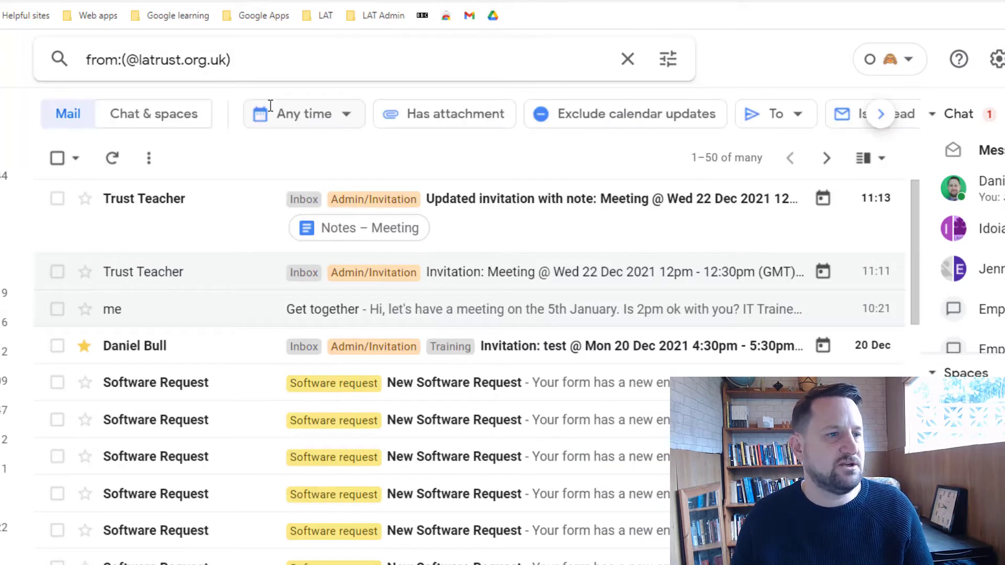
pyautogui.moveTo(445, 77)
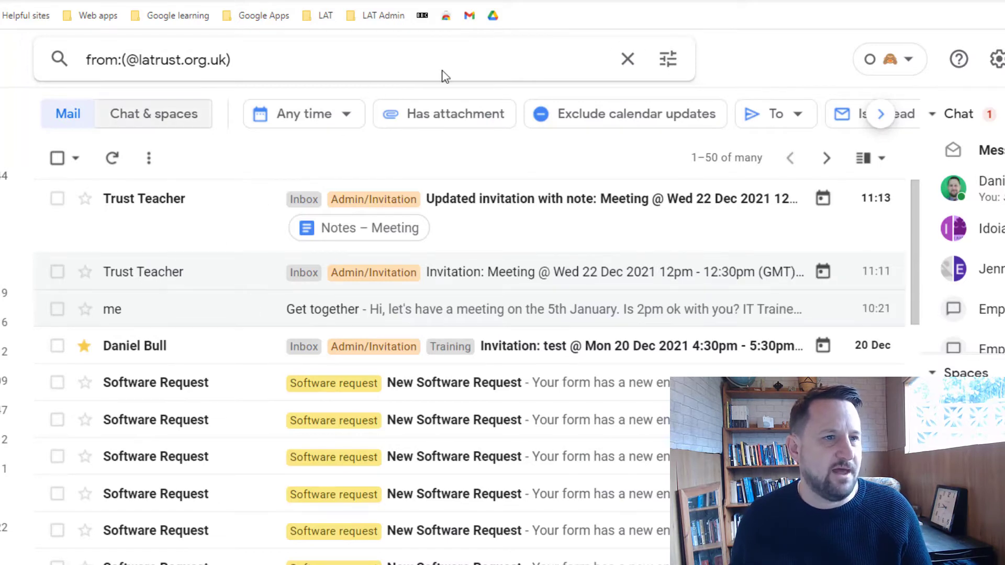
# - Reopen the advanced search form and enter "Exact phrase" in Includes the words as a demo
pyautogui.click(668, 59)
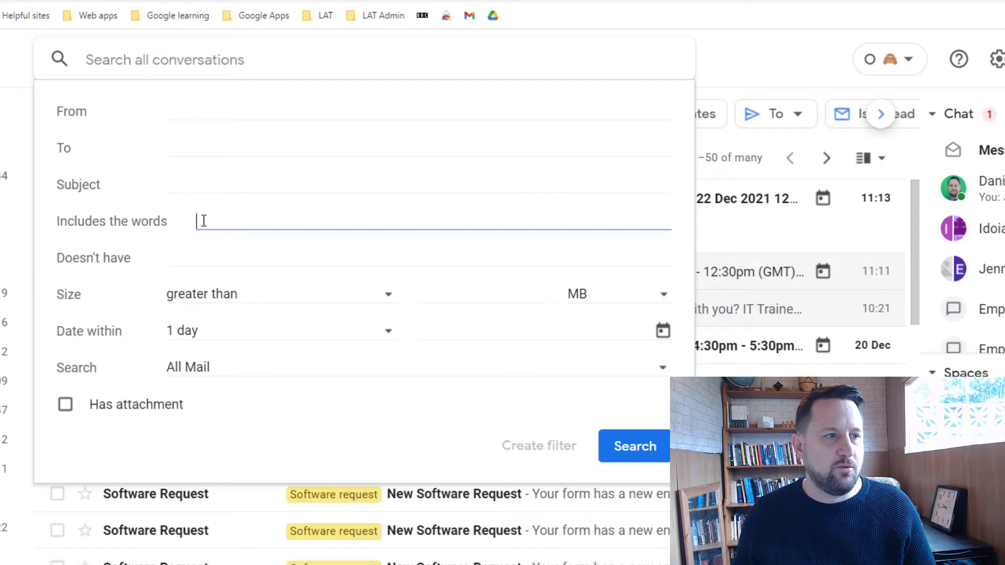
pyautogui.write('"')
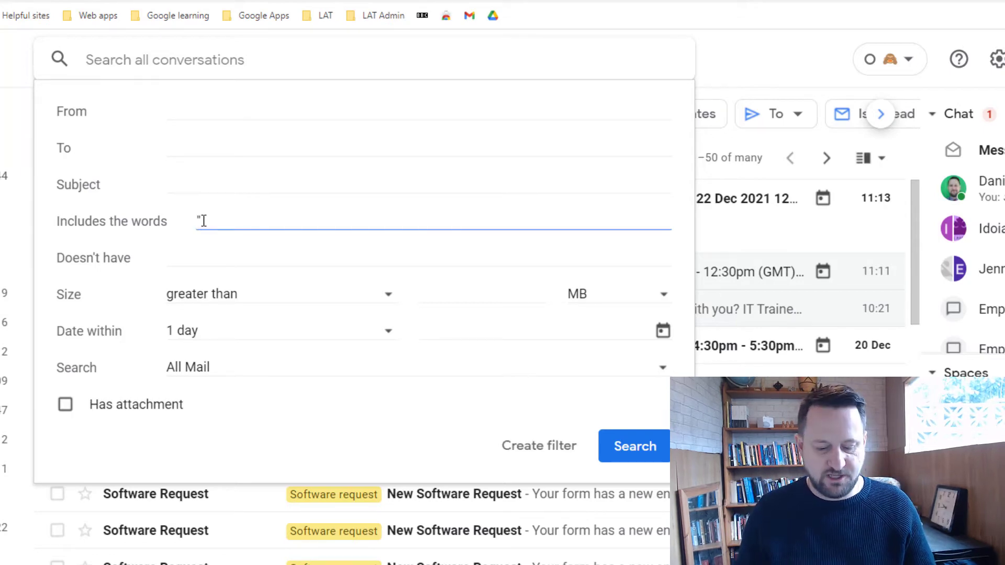
pyautogui.write('Exact')
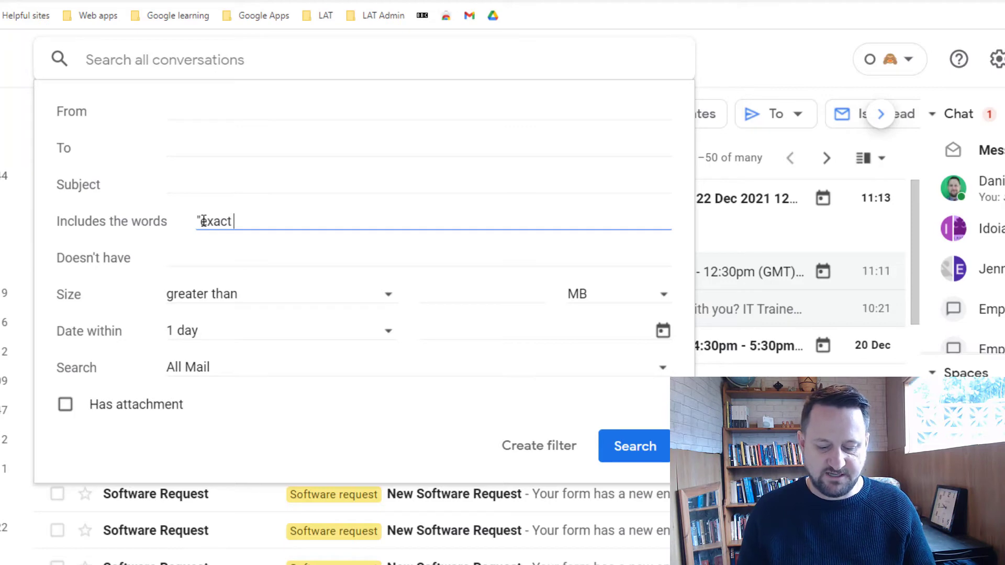
pyautogui.write('phrase"')
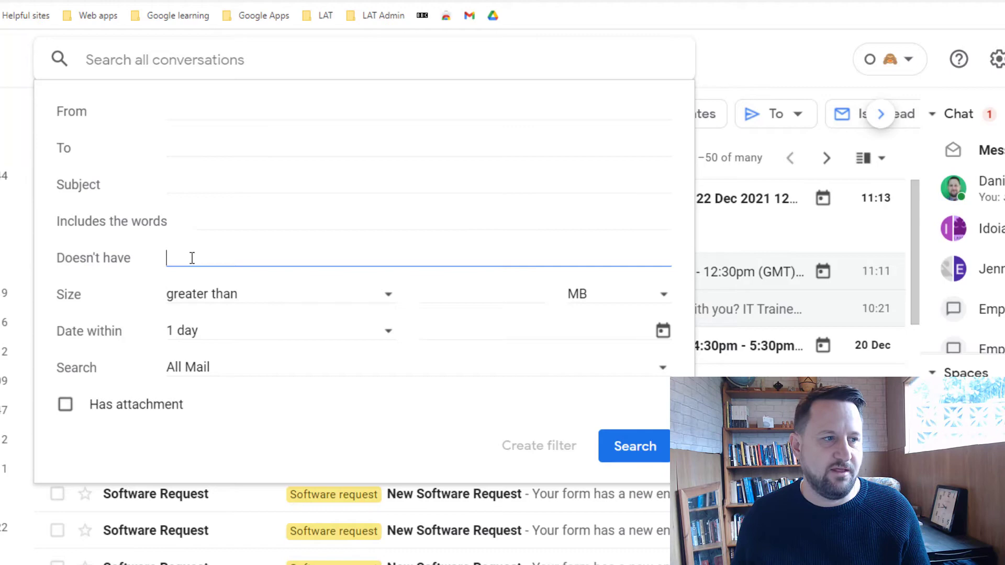
pyautogui.moveTo(206, 301)
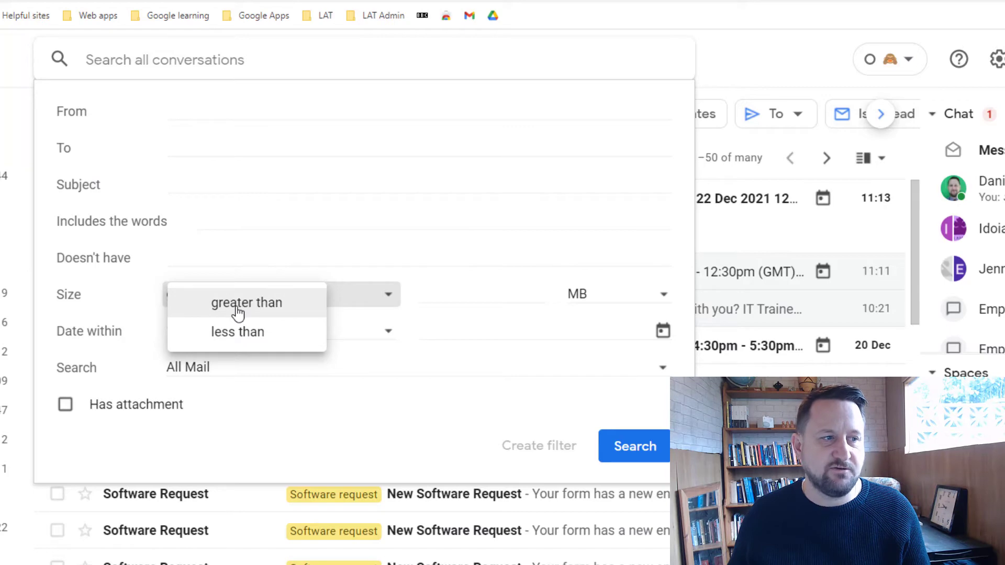
# - Set the size criterion to greater than 10 MB
pyautogui.click(246, 301)
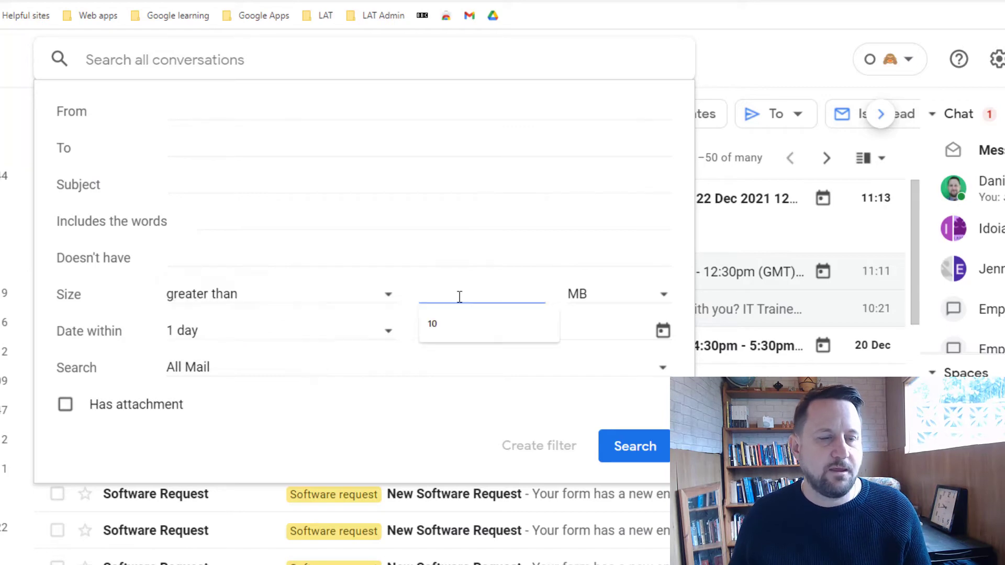
pyautogui.write('10')
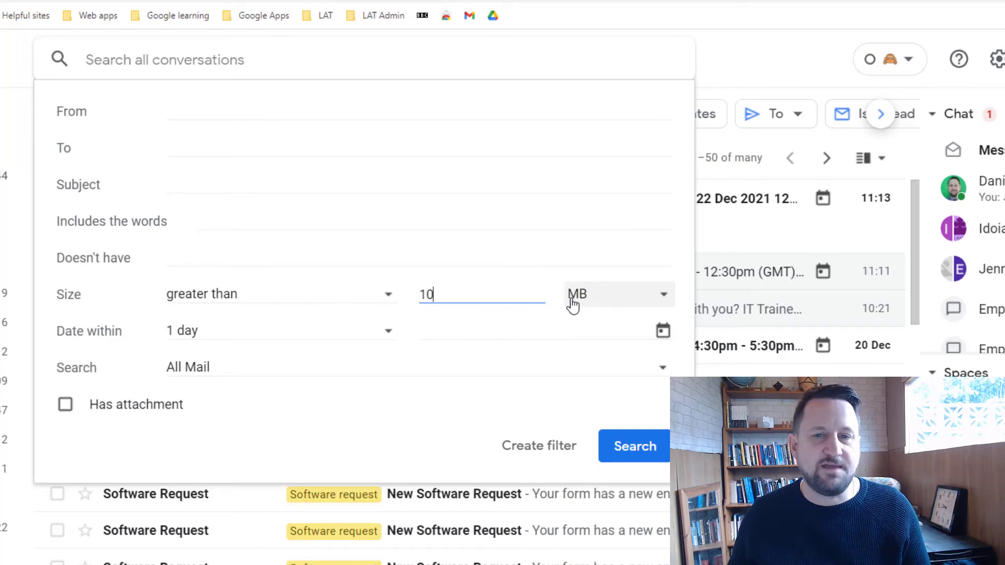
pyautogui.moveTo(583, 307)
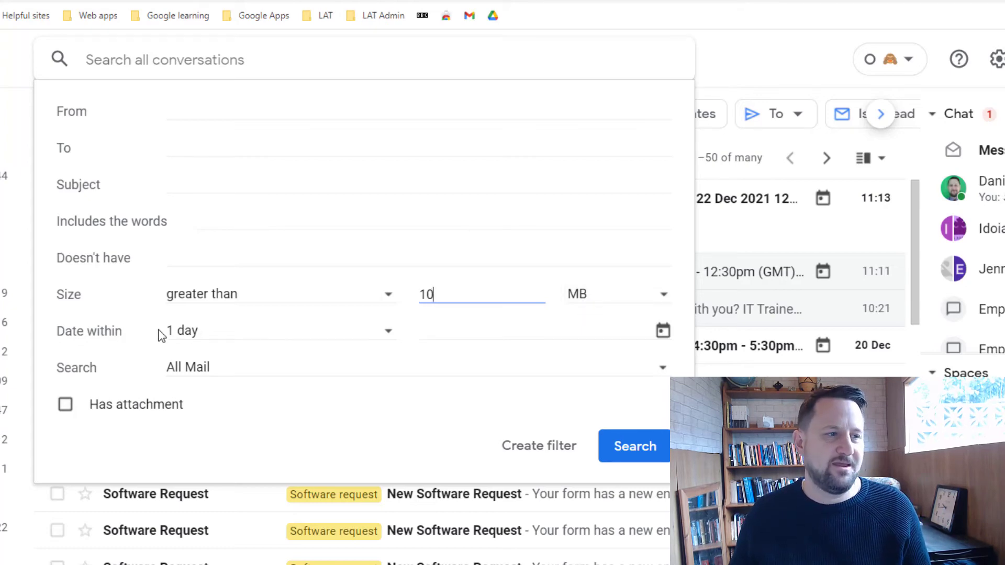
# - Set Date within to 1 day of 1 December 2021
pyautogui.click(276, 329)
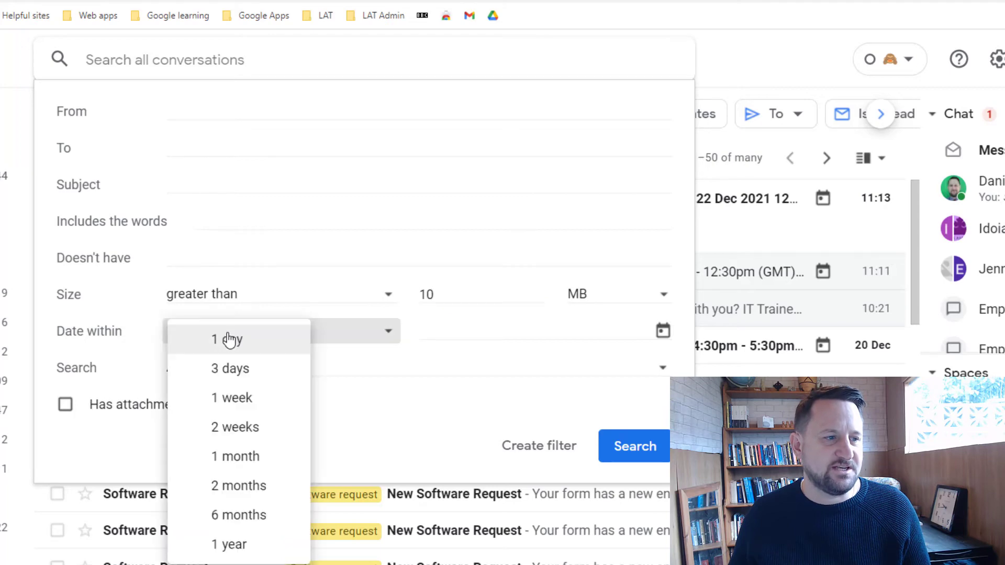
pyautogui.moveTo(233, 398)
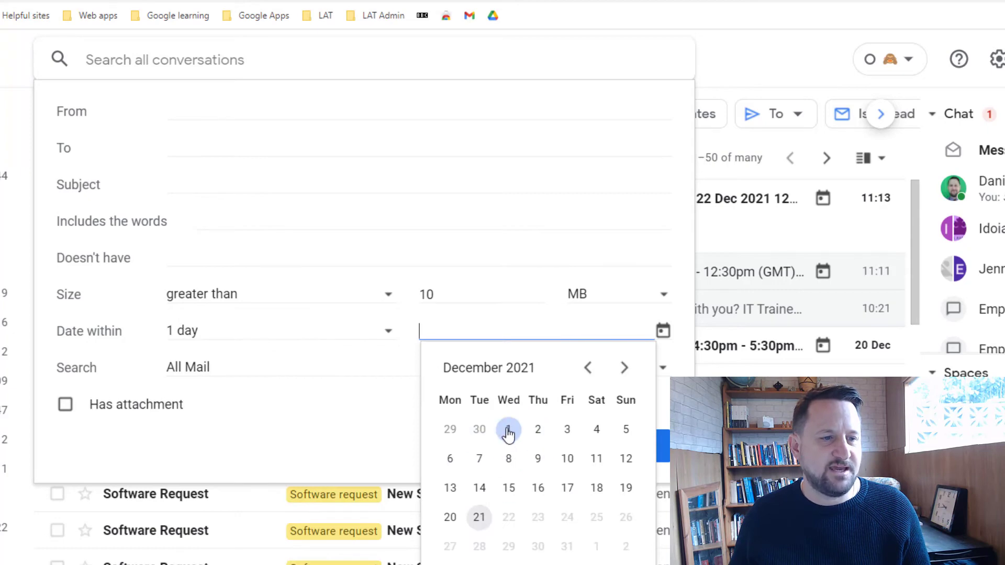
pyautogui.click(509, 429)
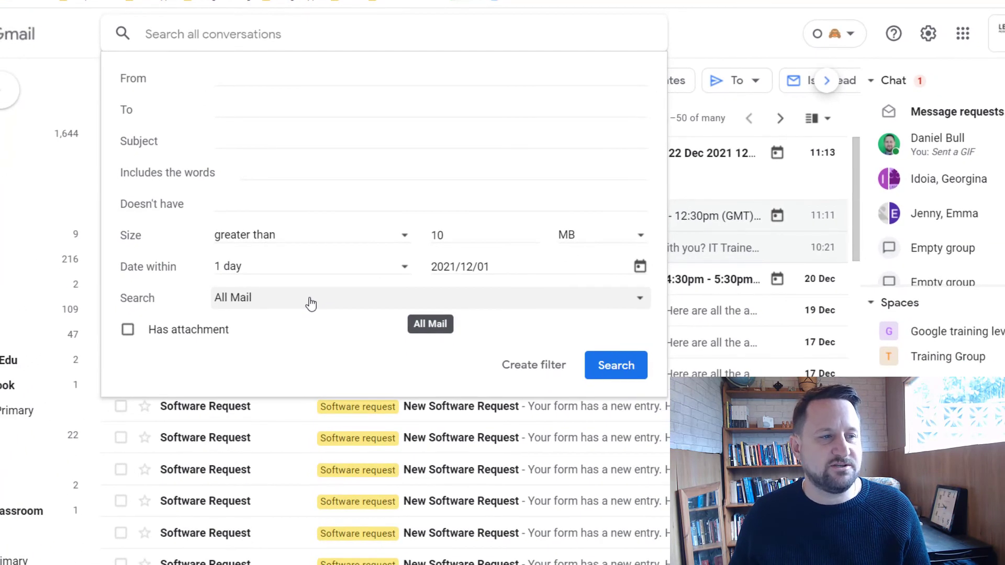
pyautogui.click(429, 298)
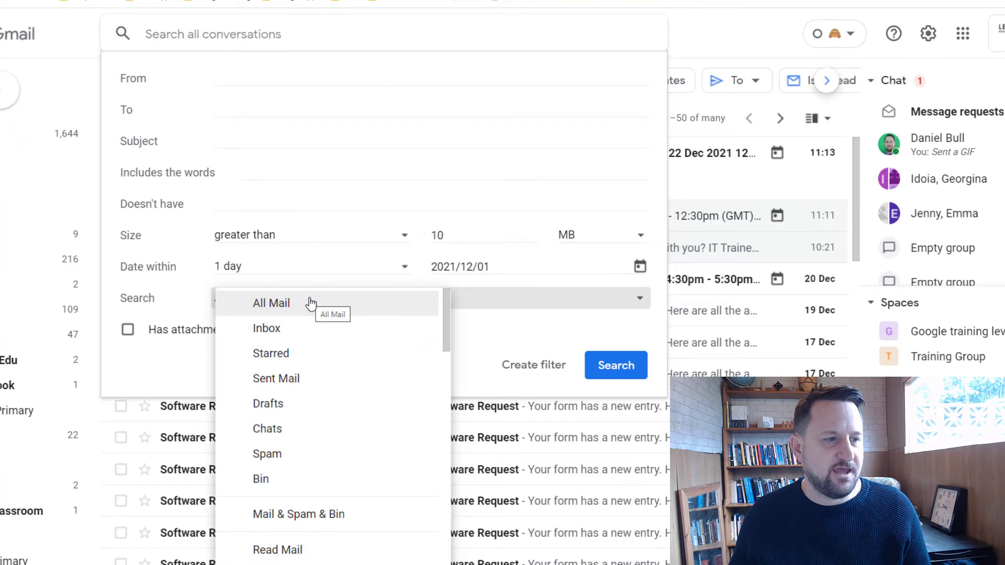
pyautogui.moveTo(267, 428)
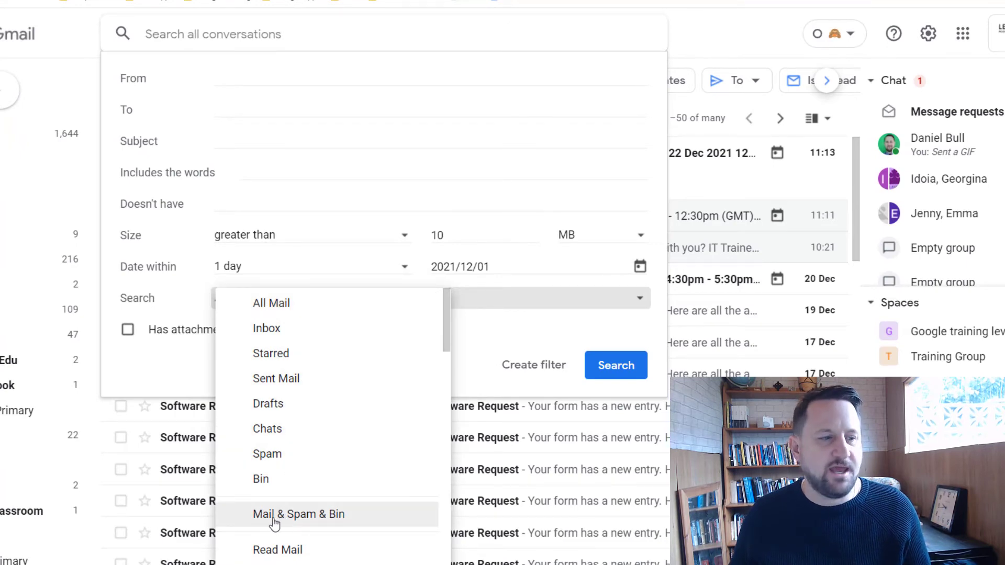
pyautogui.moveTo(338, 519)
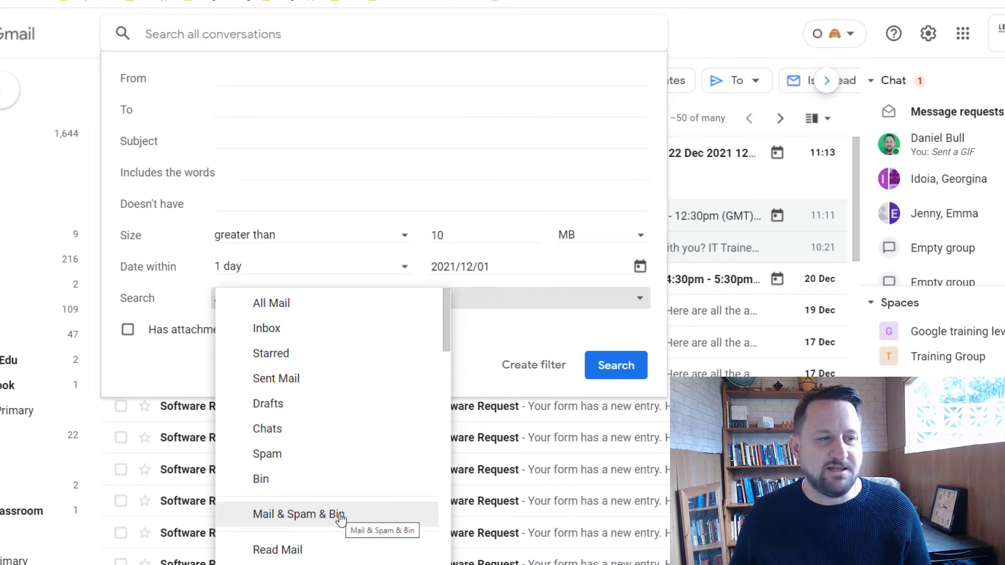
pyautogui.click(271, 302)
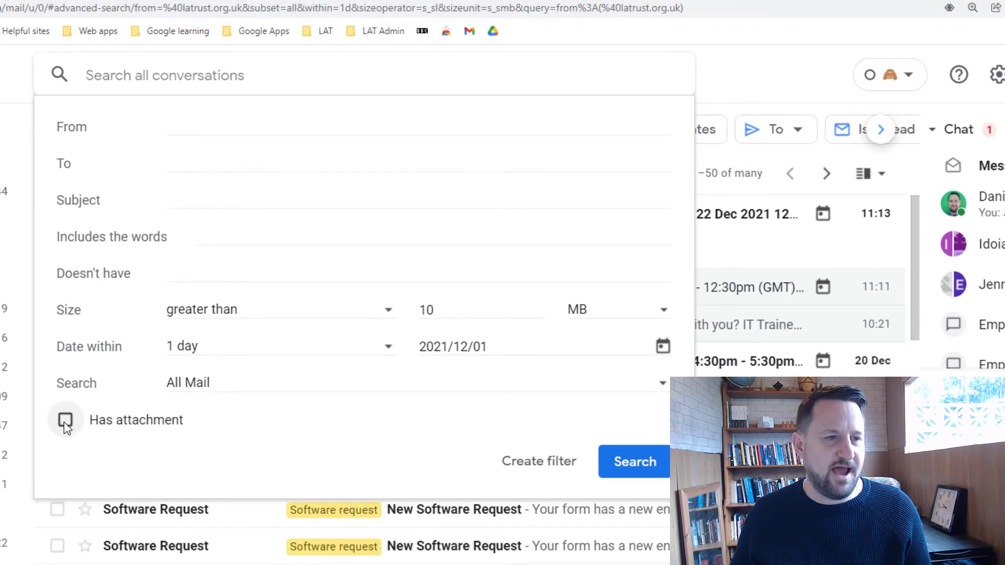
pyautogui.click(65, 420)
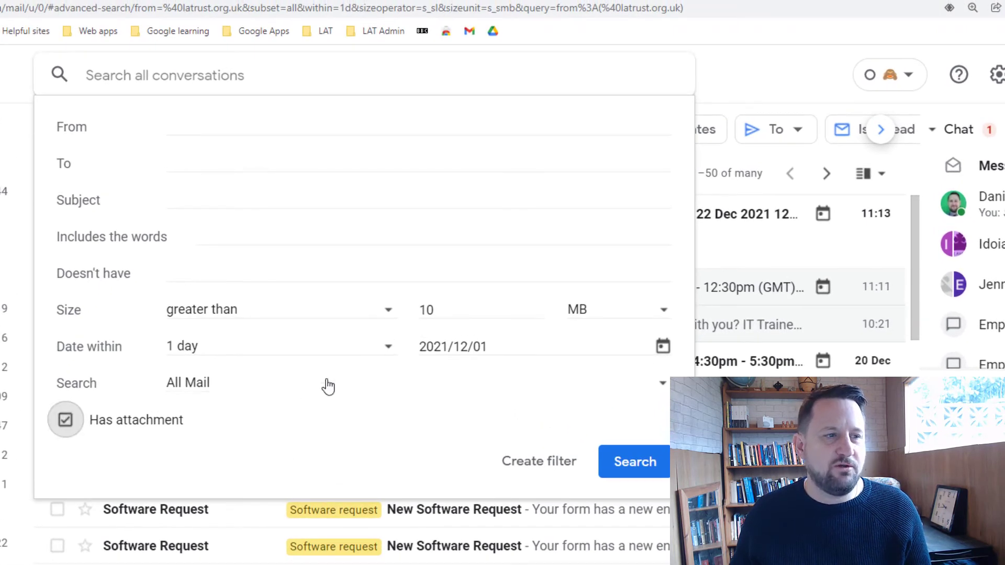
pyautogui.click(416, 126)
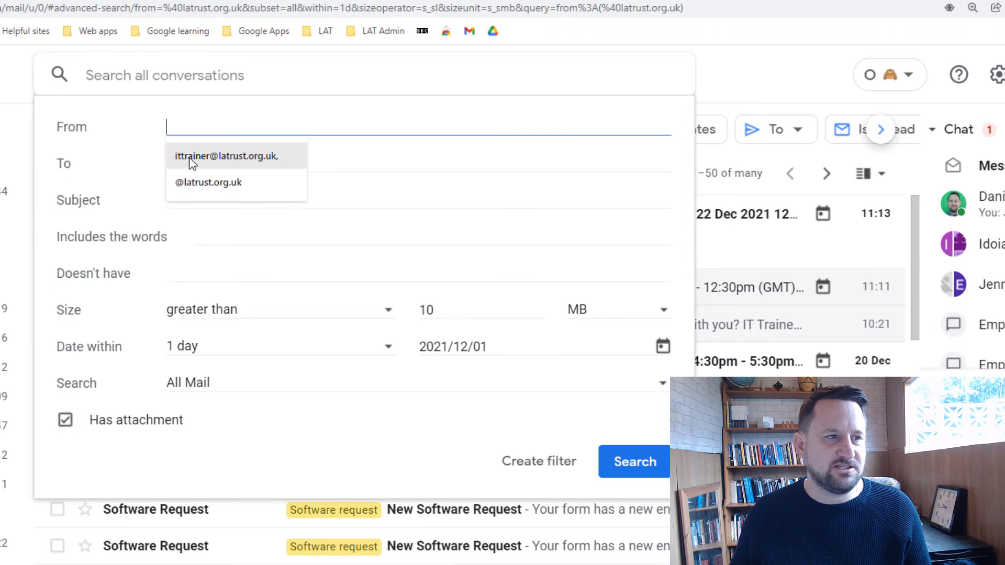
pyautogui.click(227, 156)
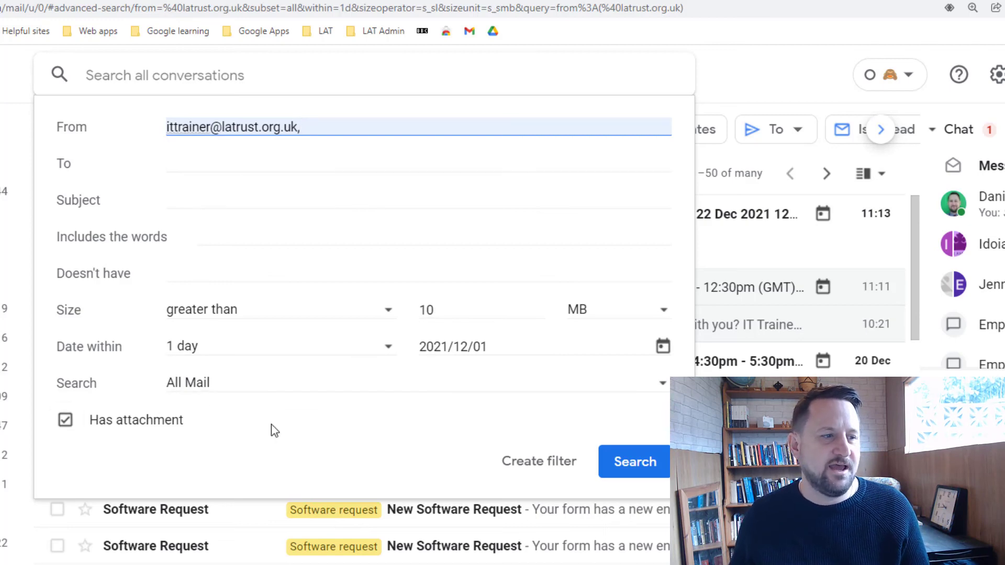
pyautogui.moveTo(633, 462)
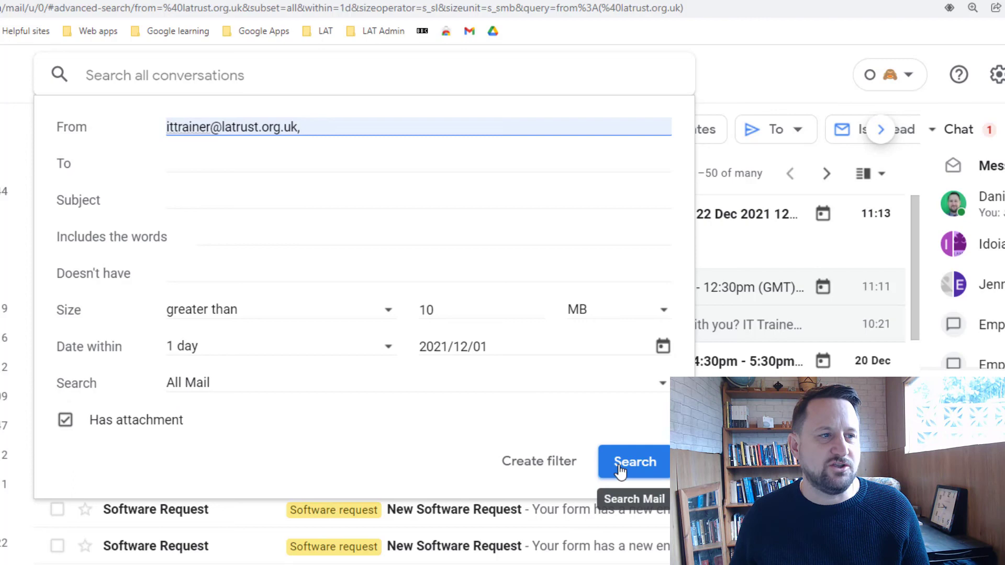